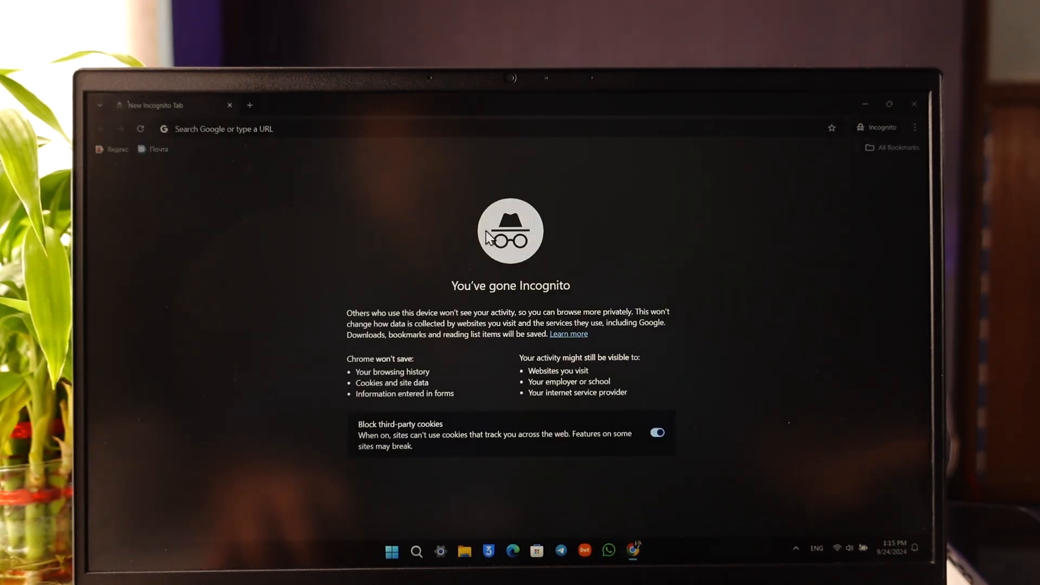
mouse_move(366, 240)
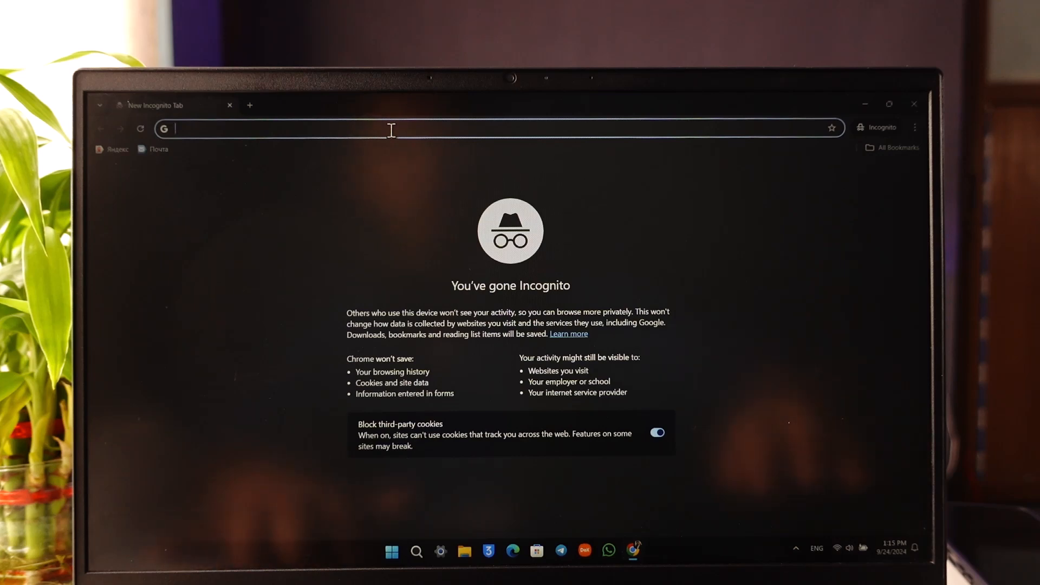
Go to gemini.google.com, start Sign in, and submit the email address to continue.
type("gemini.google.com")
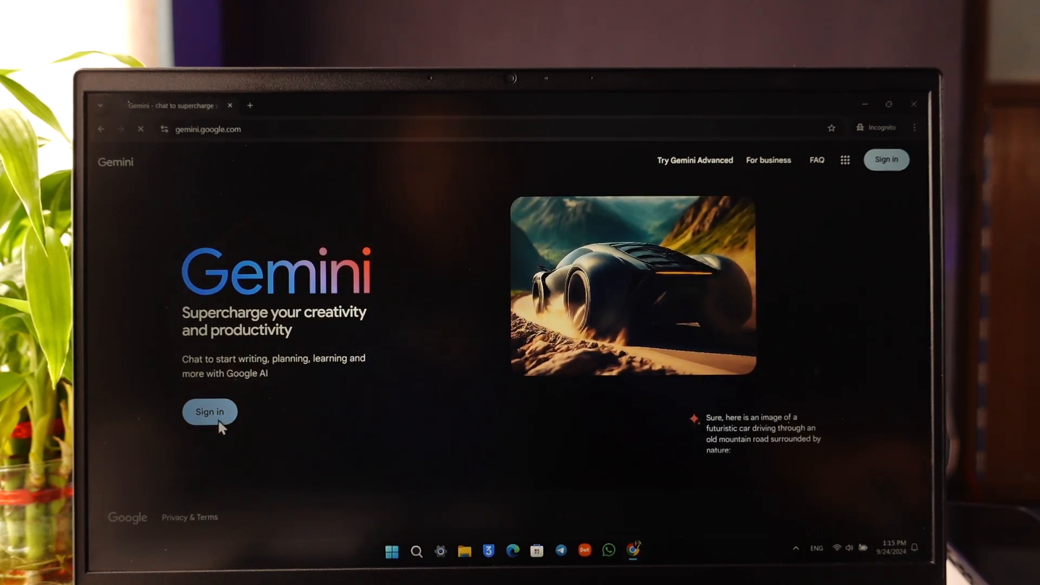
left_click(210, 412)
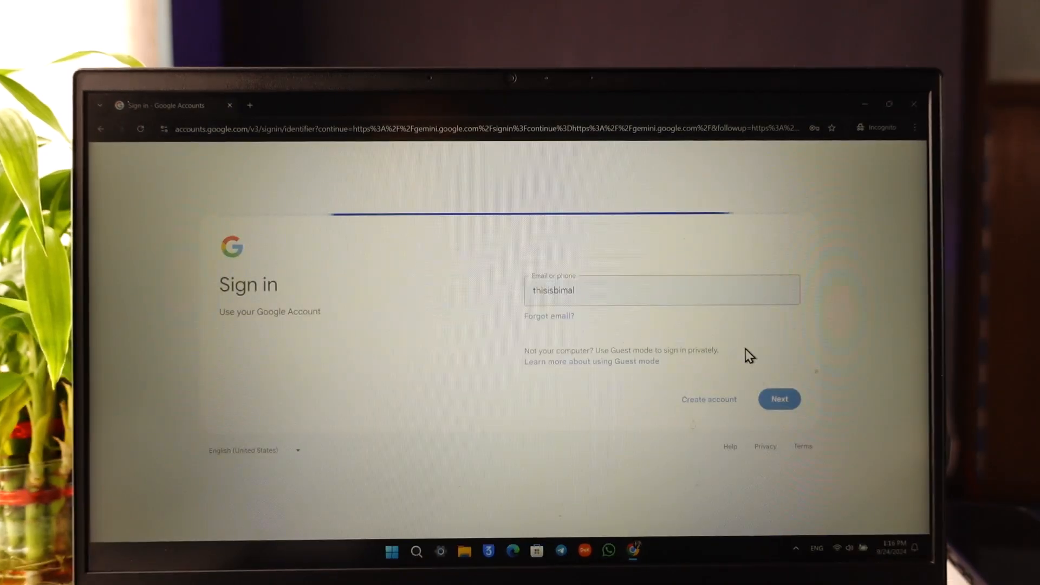
left_click(780, 399)
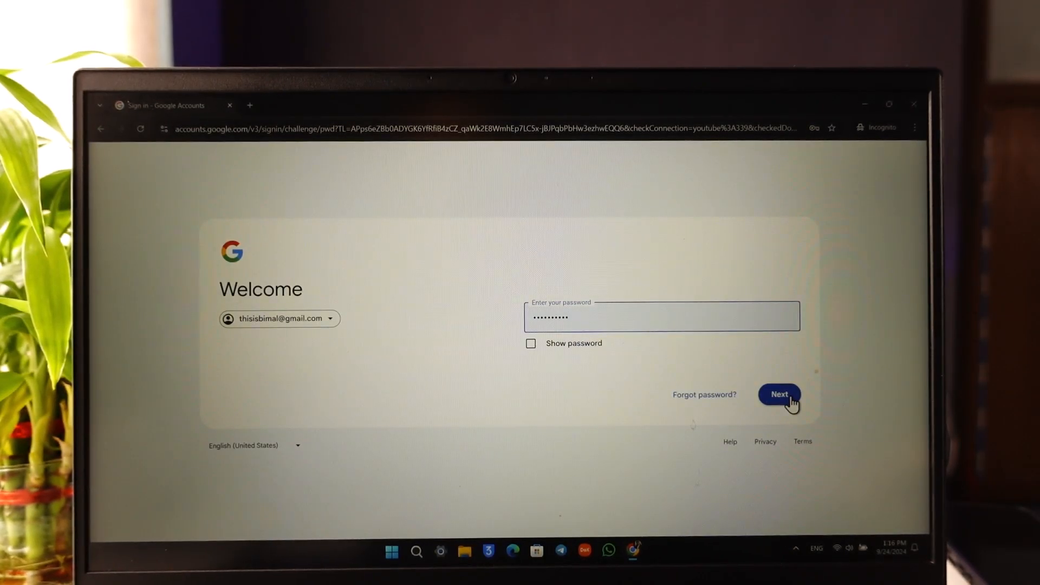
Submit the entered password, which Google rejects as wrong.
left_click(779, 394)
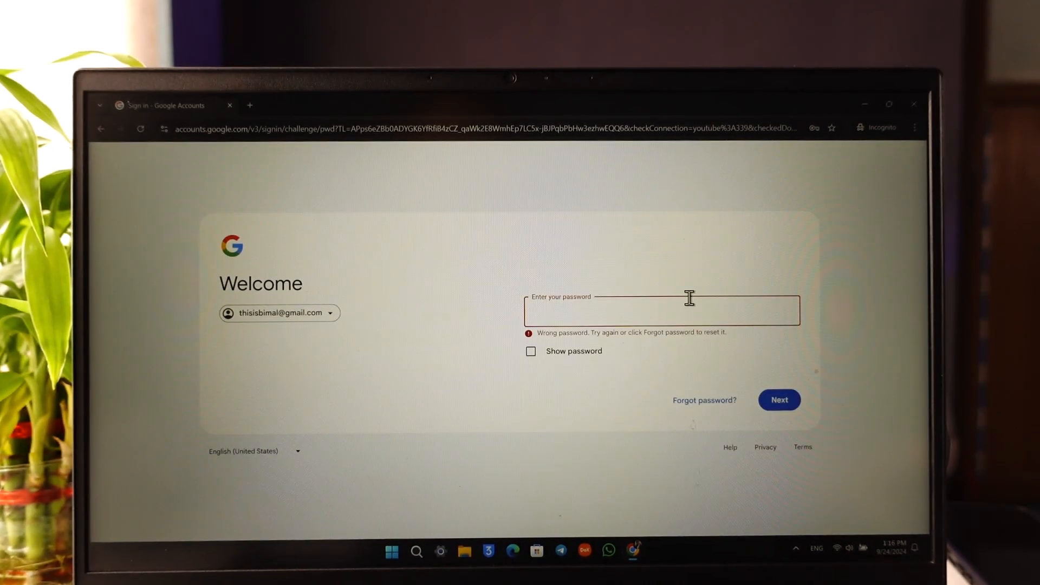
mouse_move(414, 190)
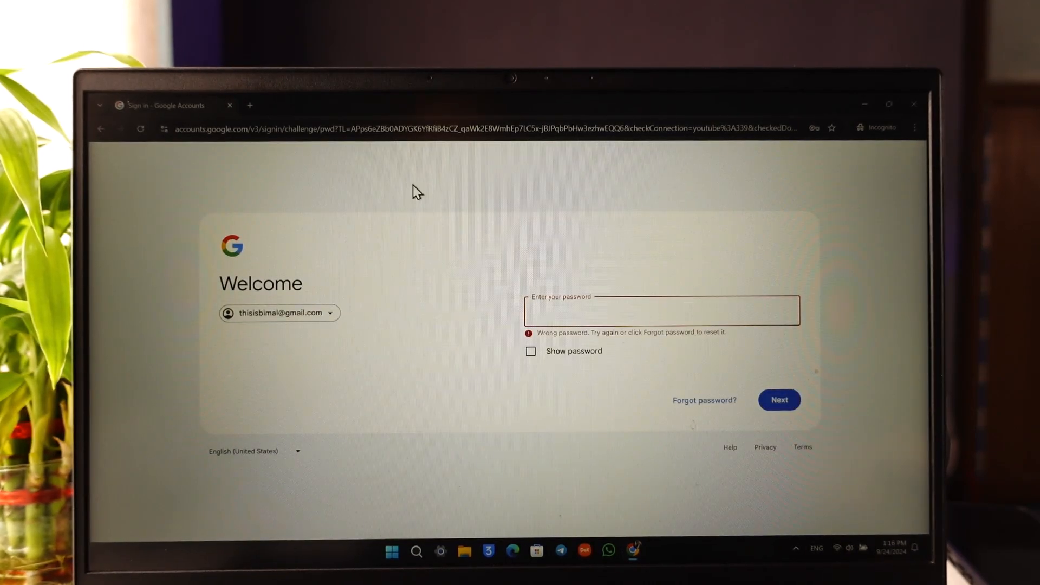